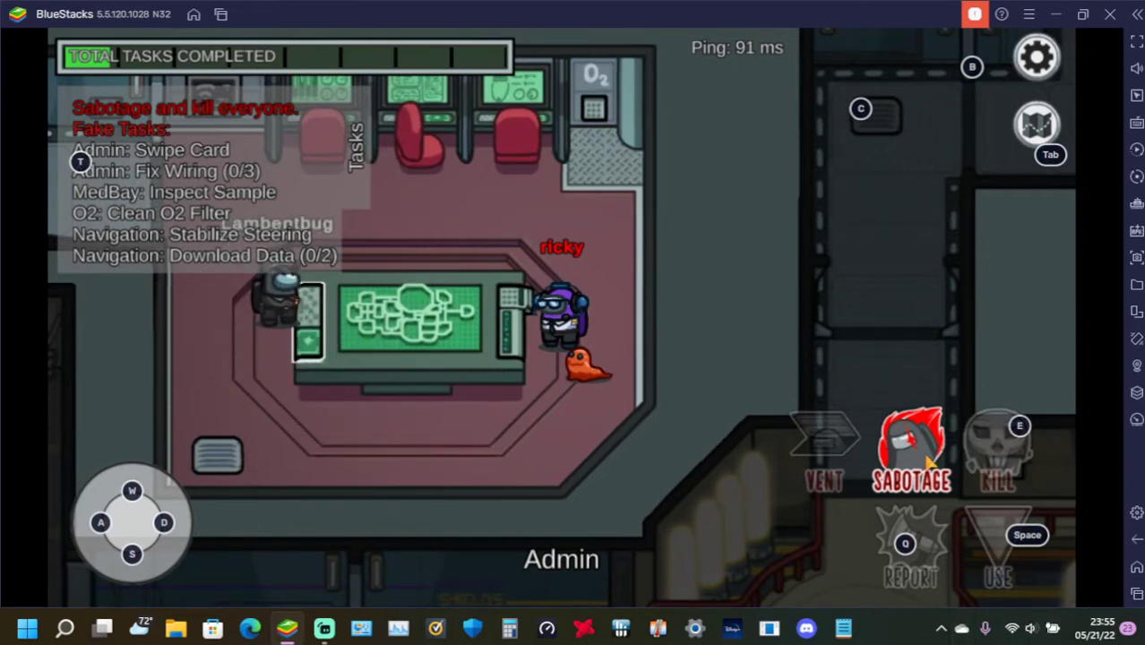
# Step: Walk from Admin through Electrical into Storage, checking the sabotage map twice on the way
pyautogui.click(912, 452)
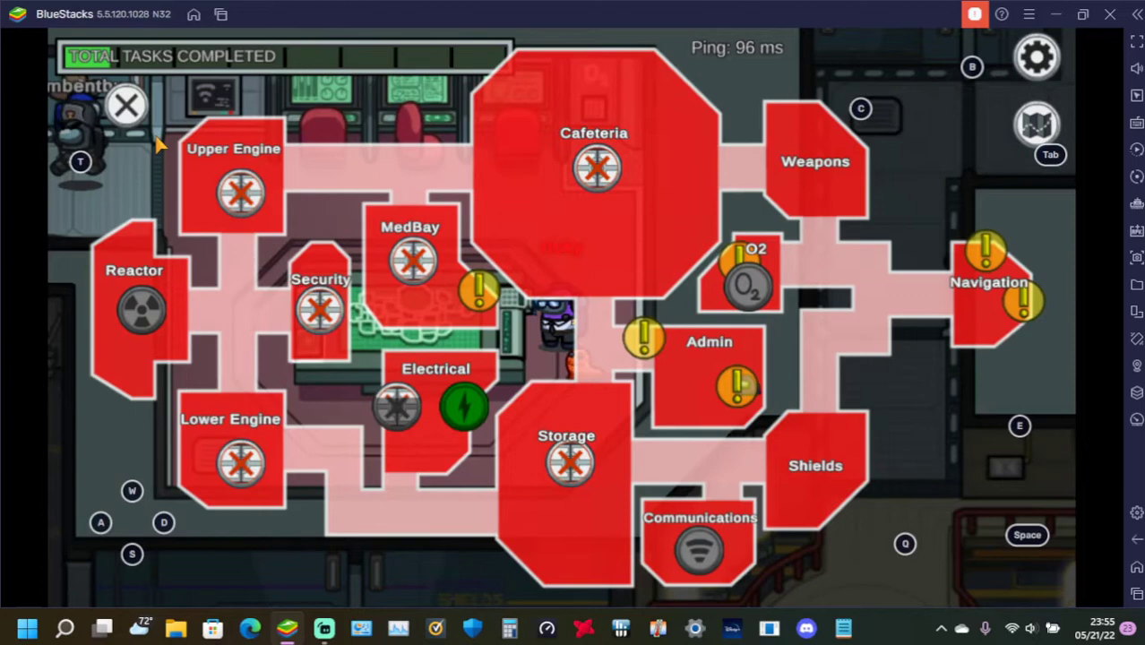
pyautogui.click(126, 104)
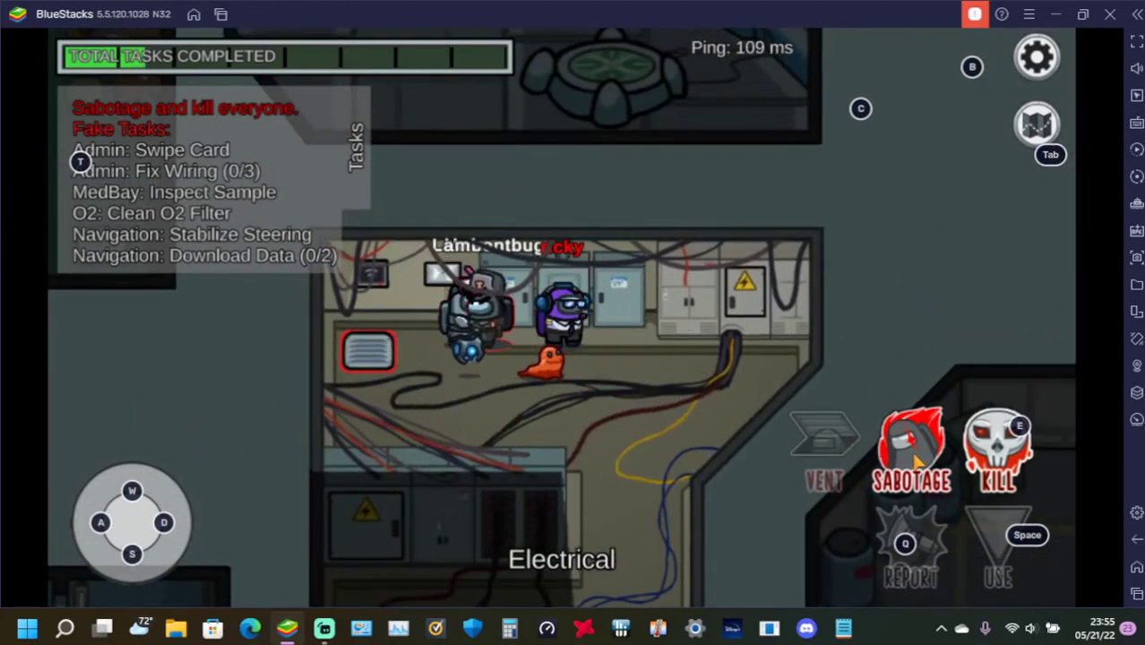
pyautogui.click(912, 448)
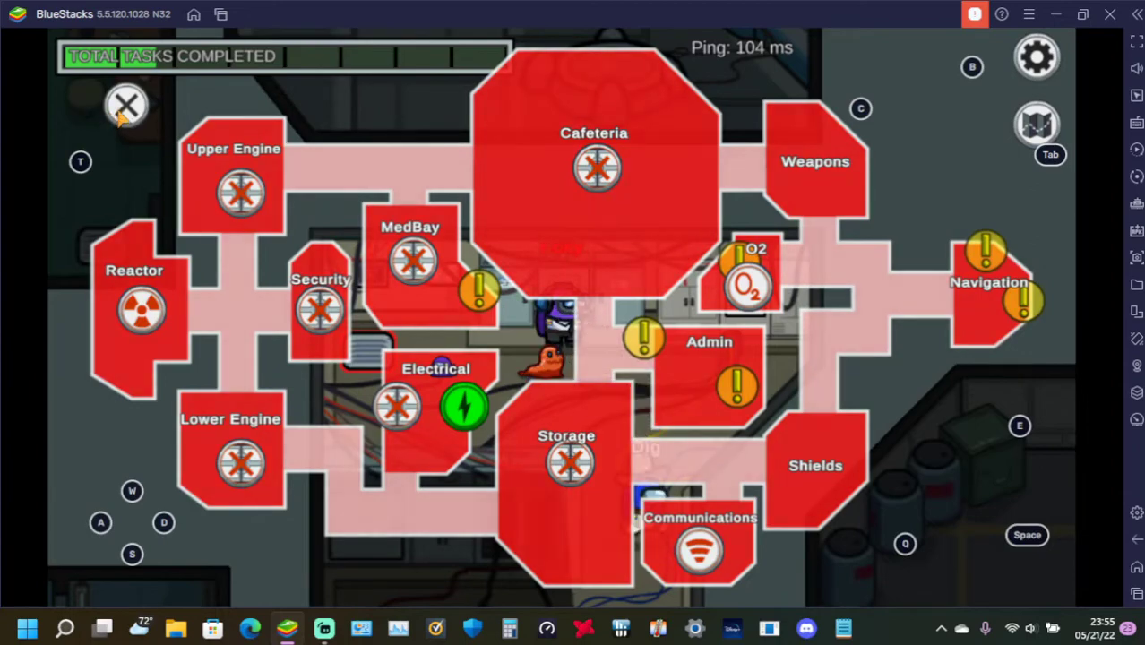
pyautogui.click(125, 104)
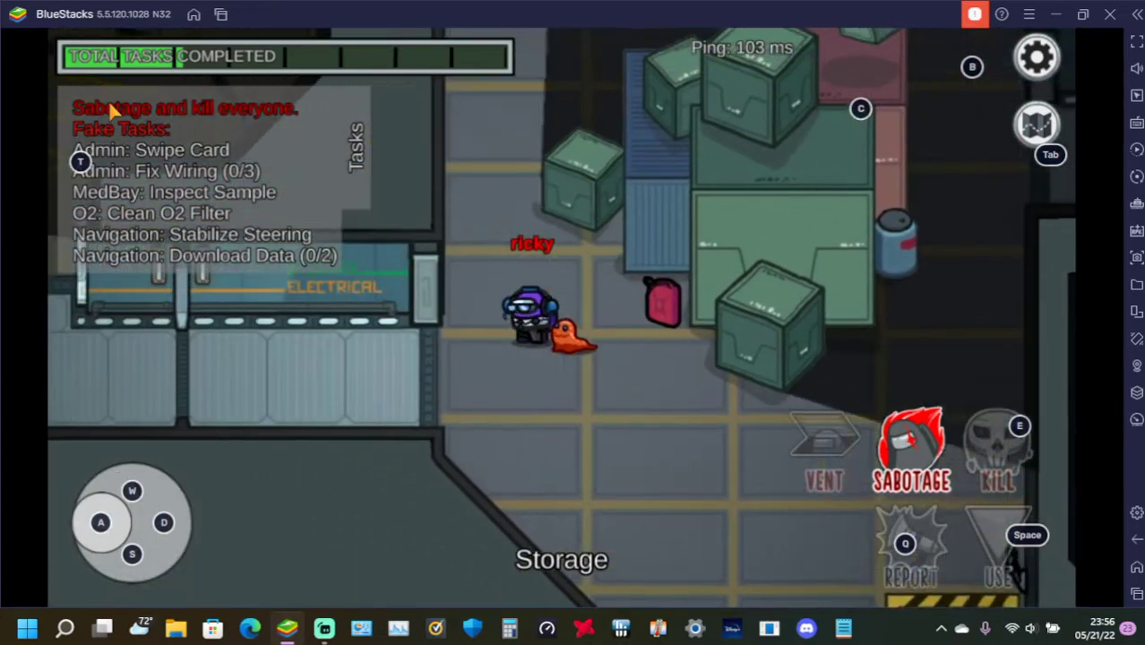
pyautogui.click(911, 552)
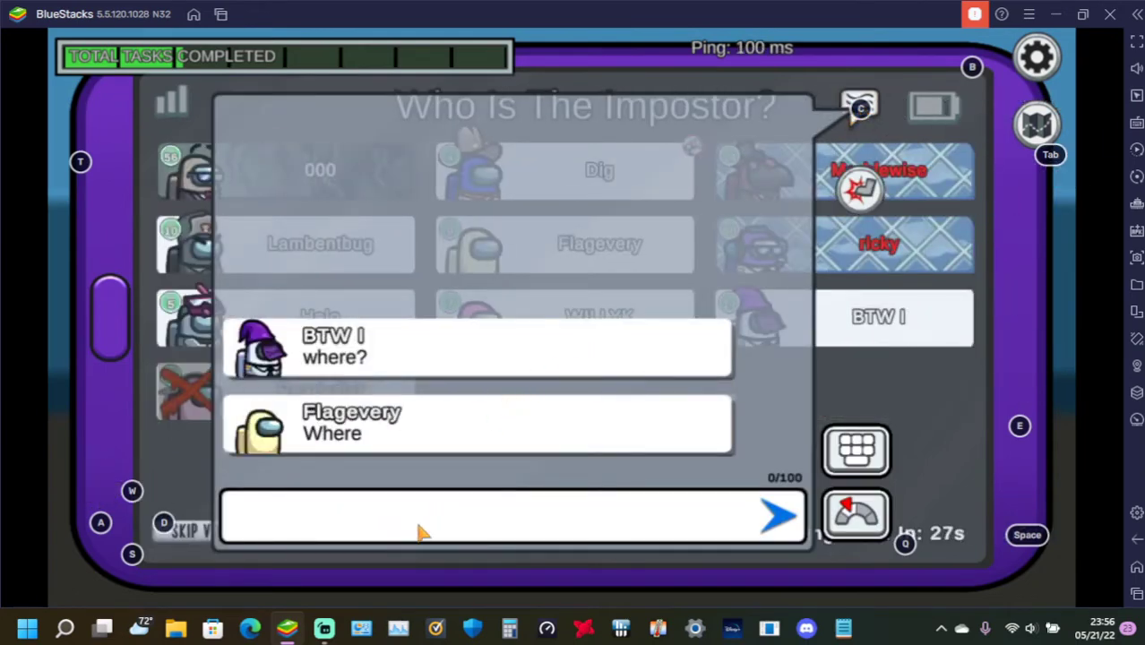
pyautogui.moveTo(411, 466)
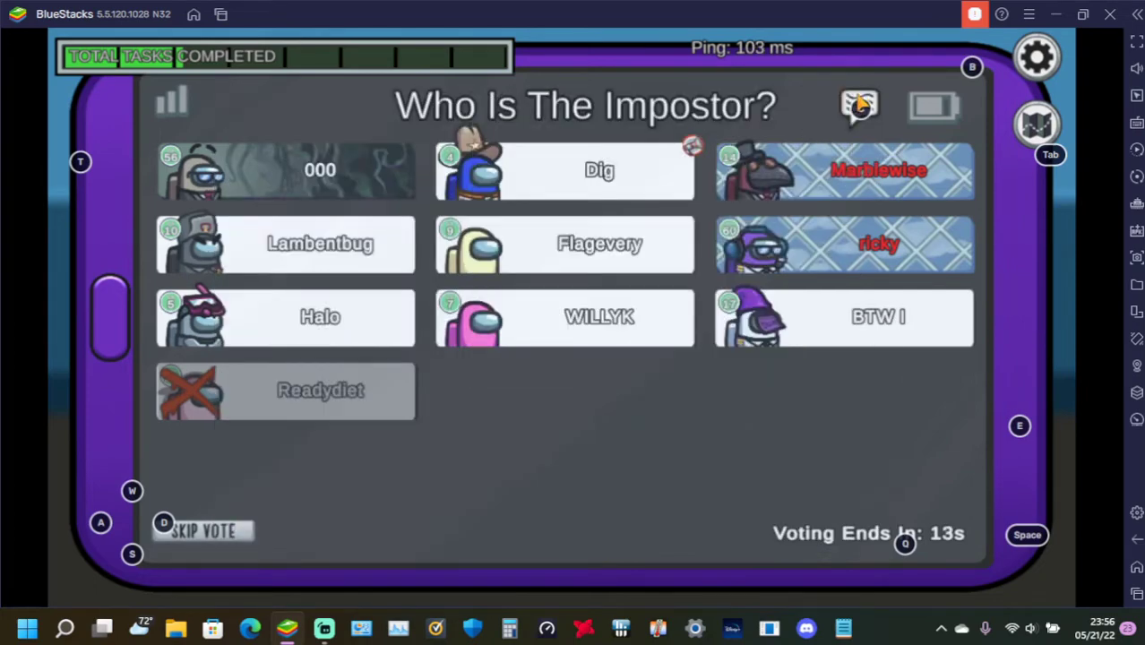
# Step: Cast a vote in the emergency meeting and wait for the Skipped Voting result
pyautogui.click(858, 107)
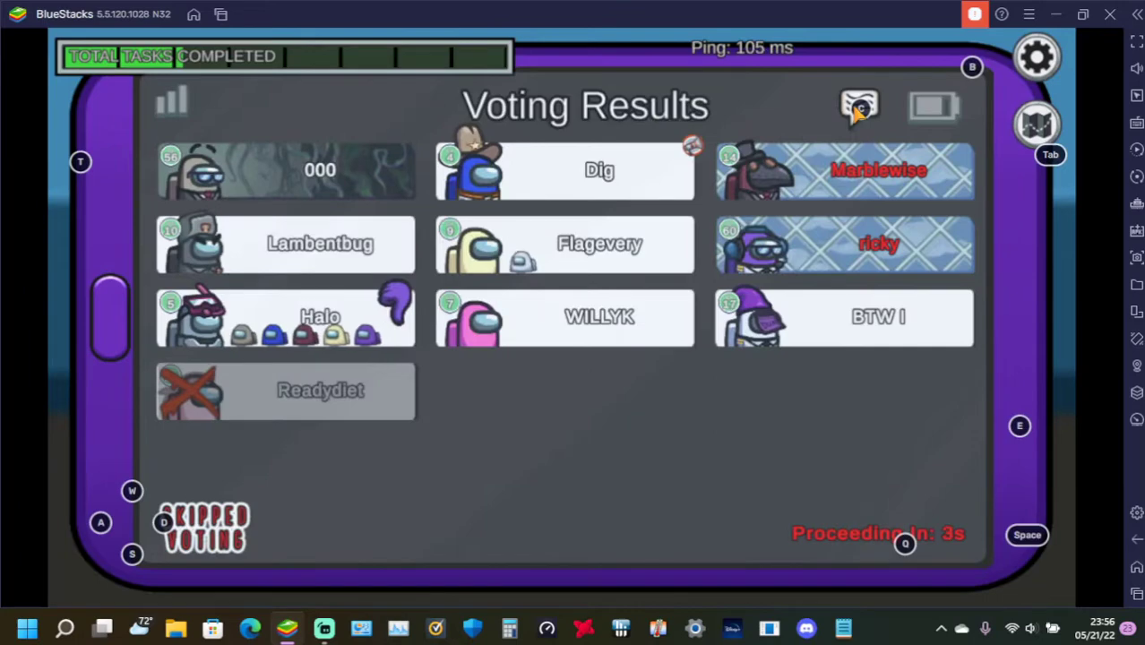
pyautogui.click(858, 108)
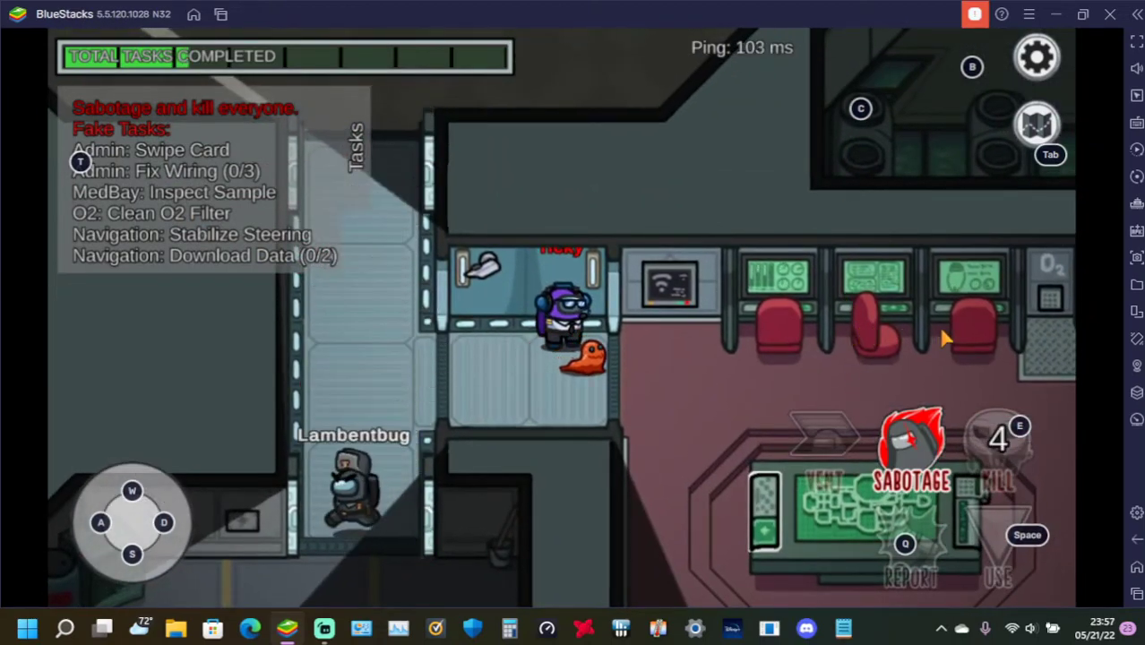
# Step: Check the sabotage map briefly before heading to Electrical
pyautogui.click(912, 457)
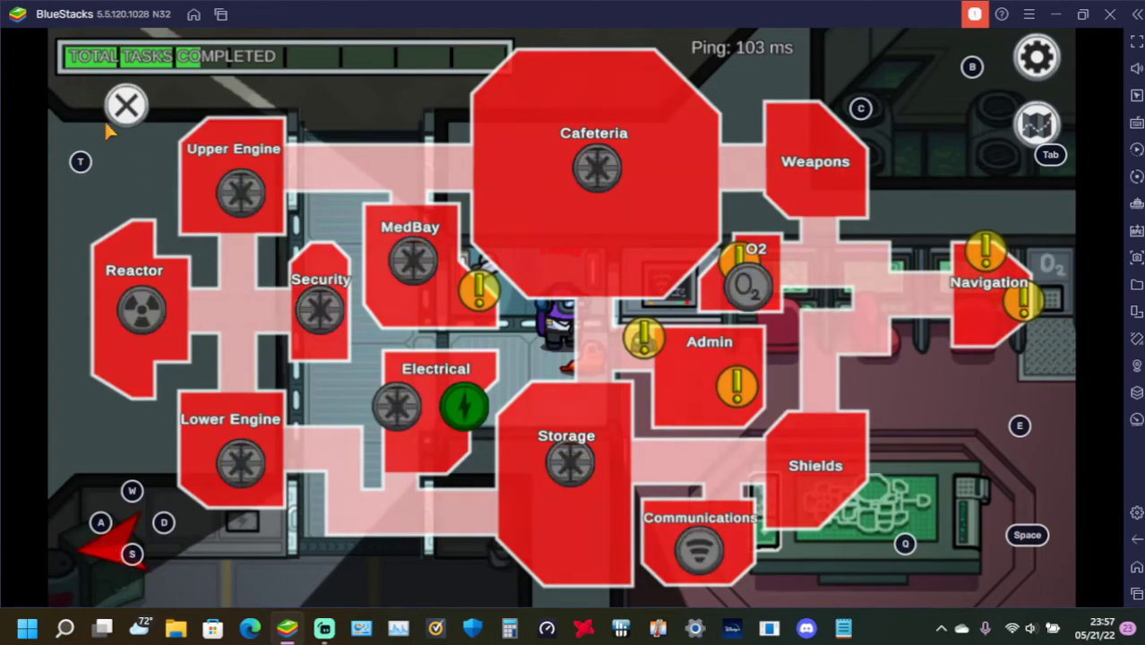
pyautogui.click(126, 104)
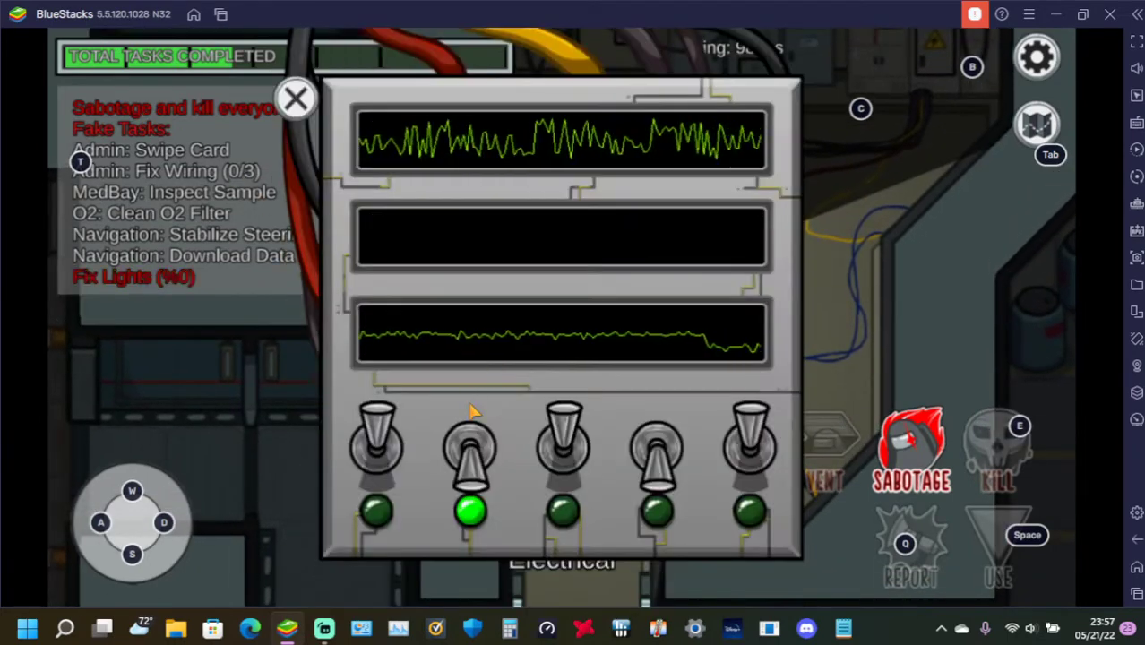
# Step: Flip the light switches on the Electrical panel back up to restore the lights
pyautogui.click(376, 448)
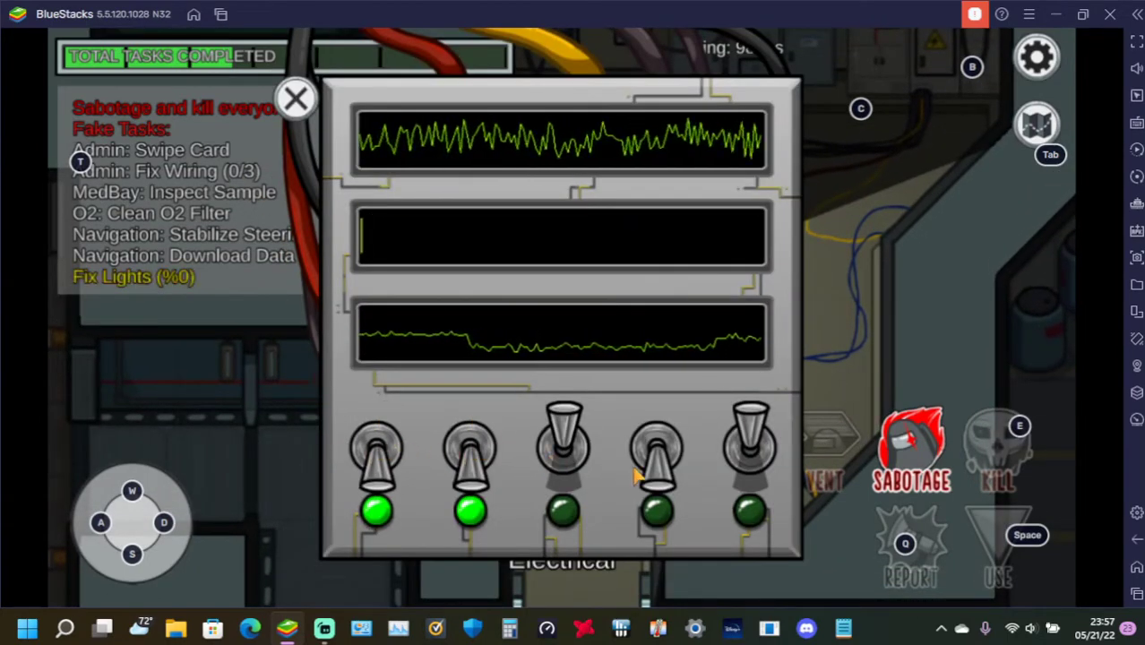
pyautogui.click(656, 457)
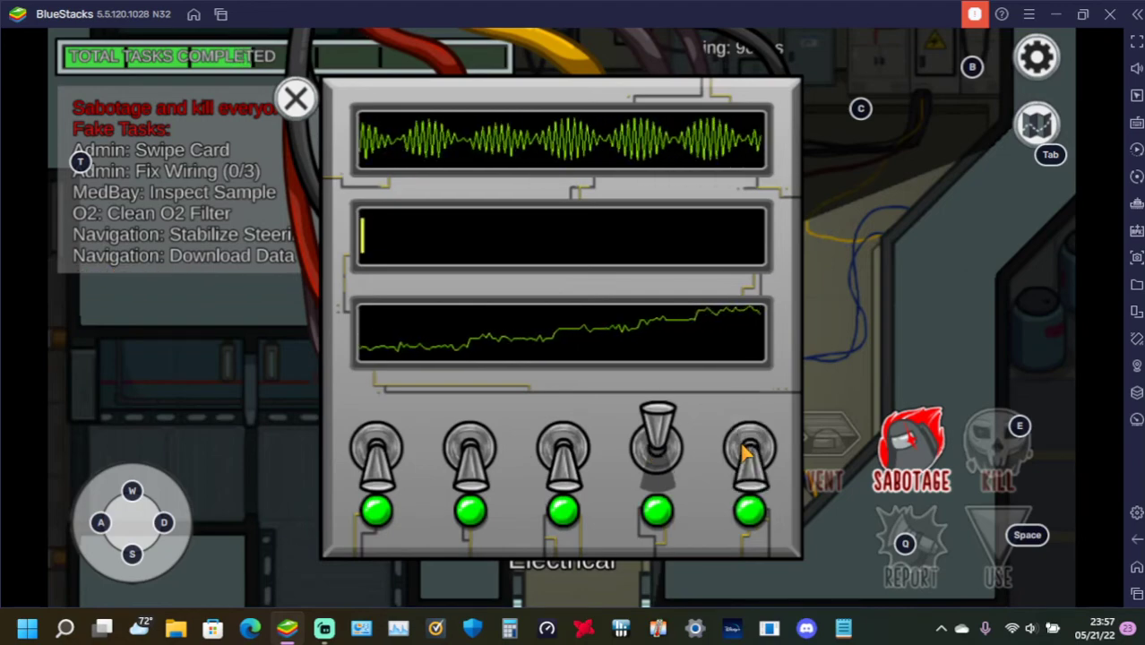
pyautogui.click(295, 97)
pyautogui.write('was a')
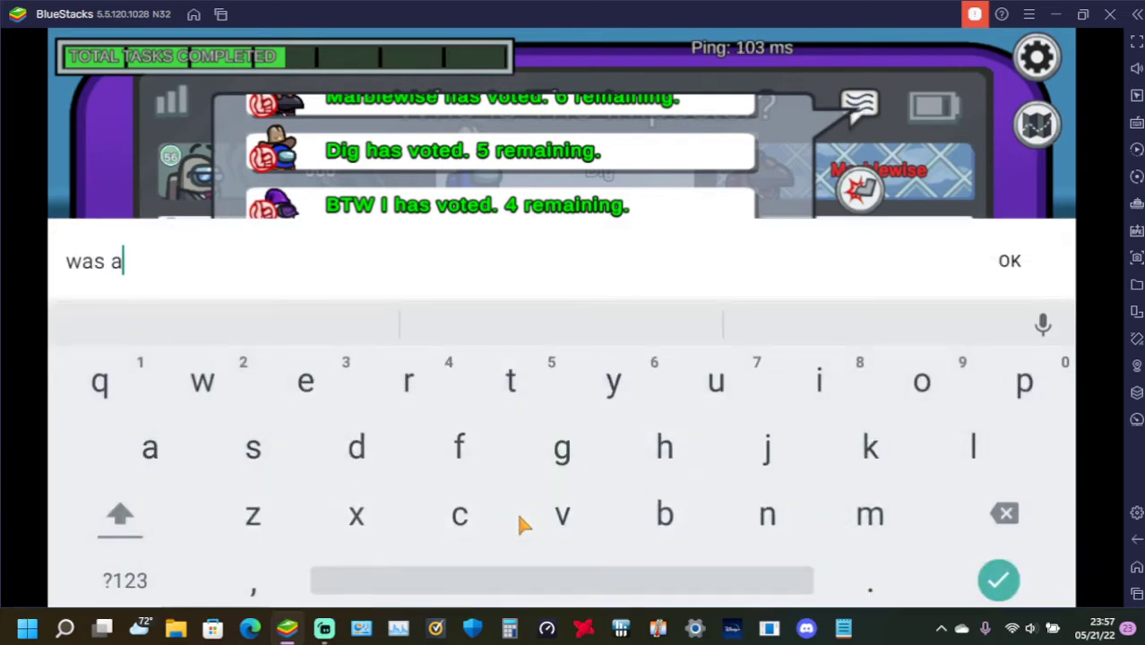
# Step: Send 'was anyone around?' to the meeting chat
pyautogui.write('nyone a')
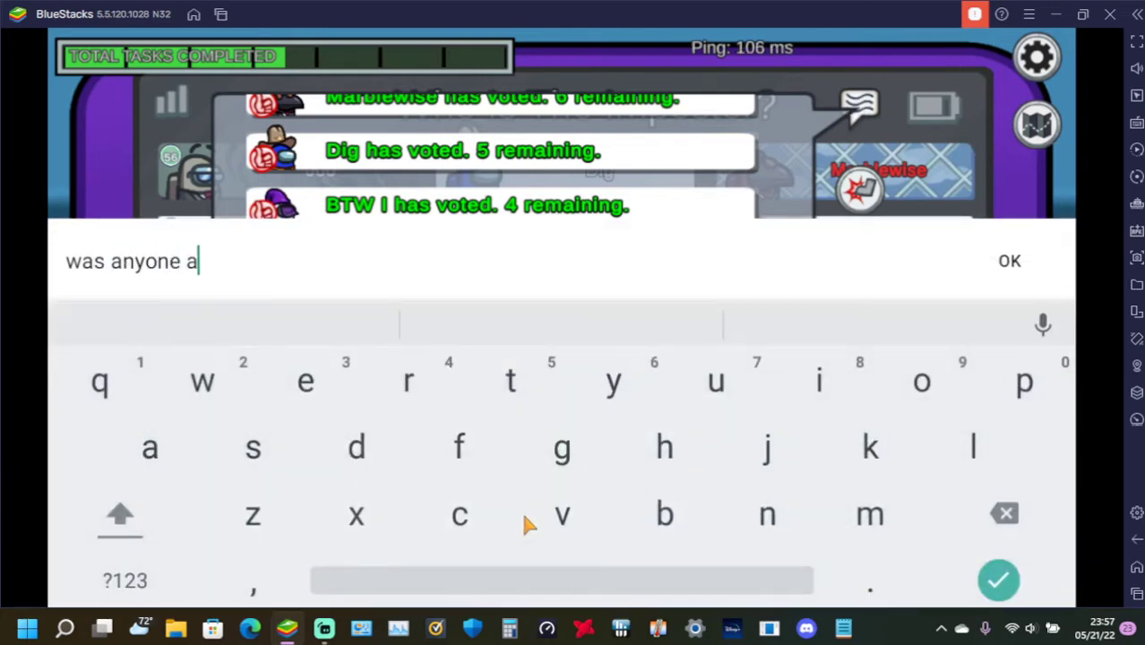
pyautogui.write('round?')
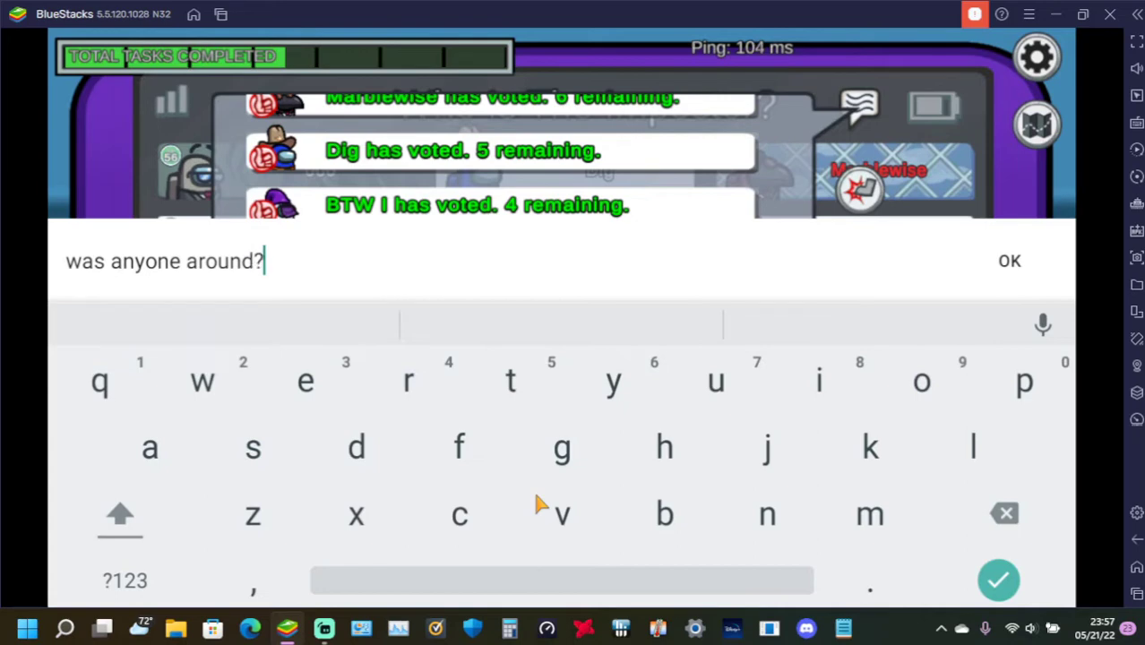
pyautogui.click(1009, 260)
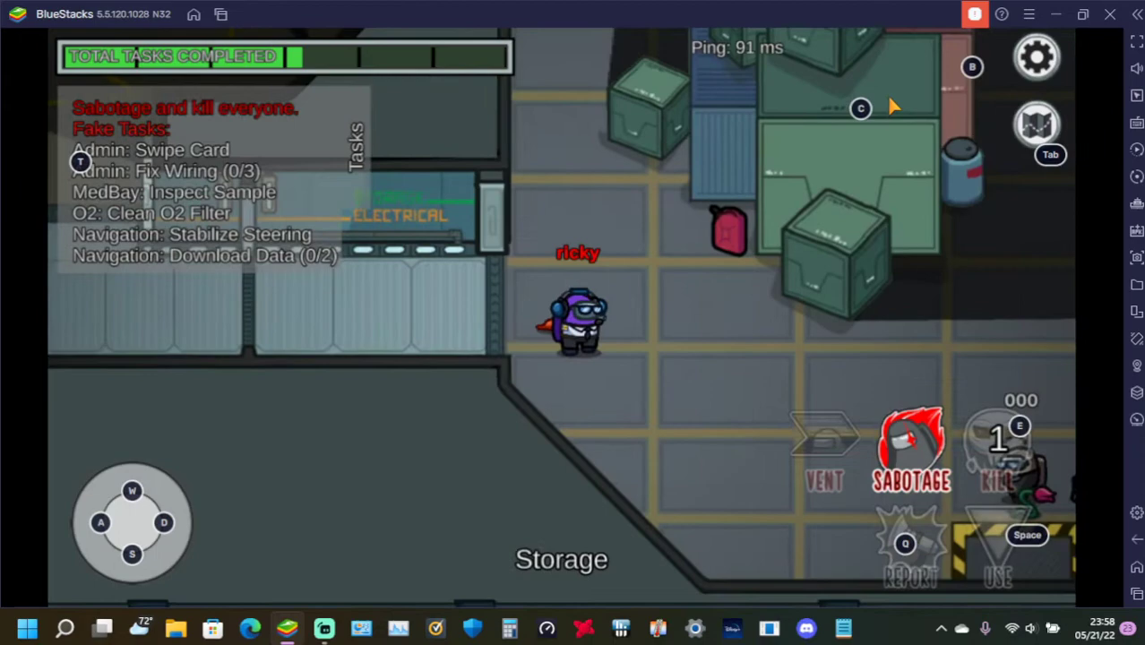
# Step: Close the sabotage map and walk along the corridor beside Navigation
pyautogui.click(165, 523)
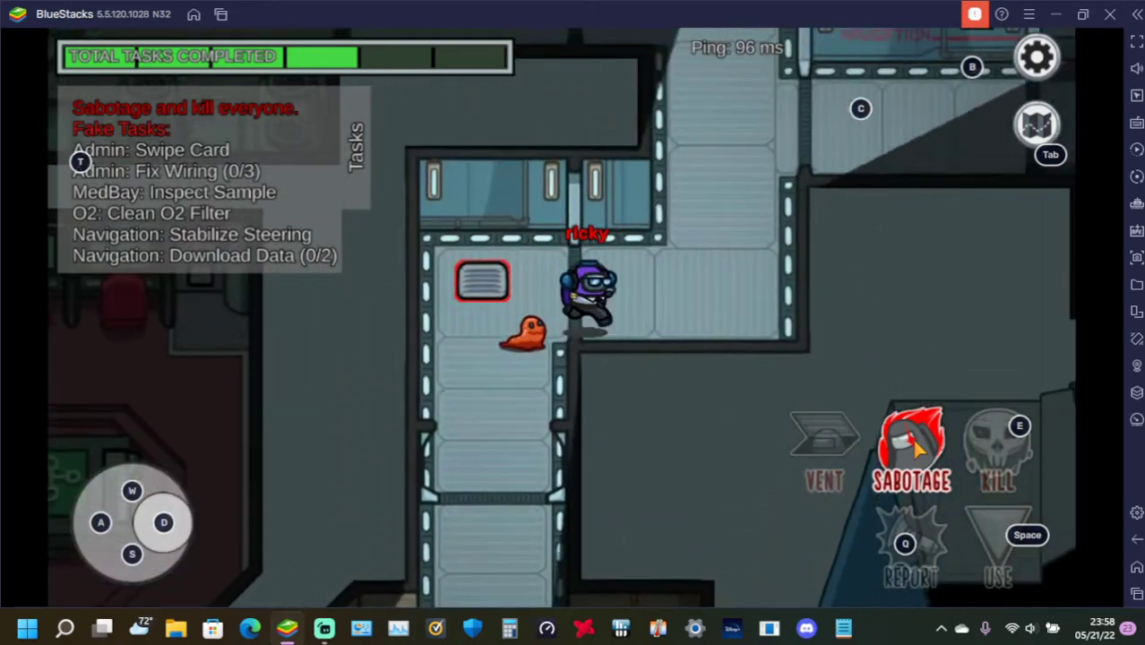
pyautogui.click(165, 524)
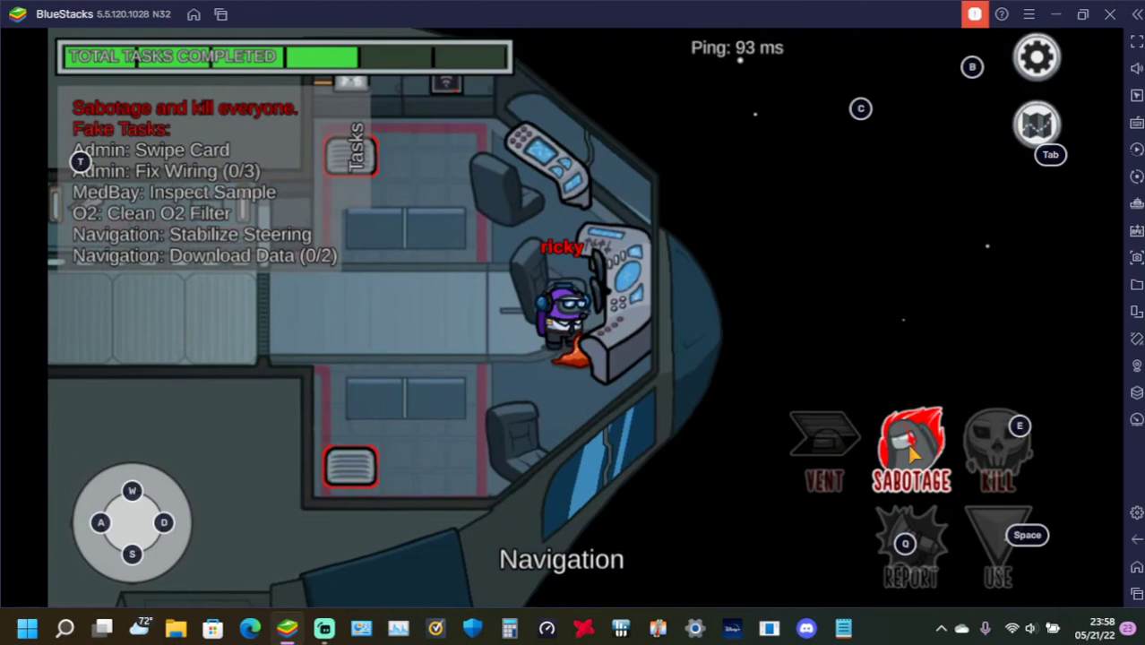
pyautogui.click(910, 448)
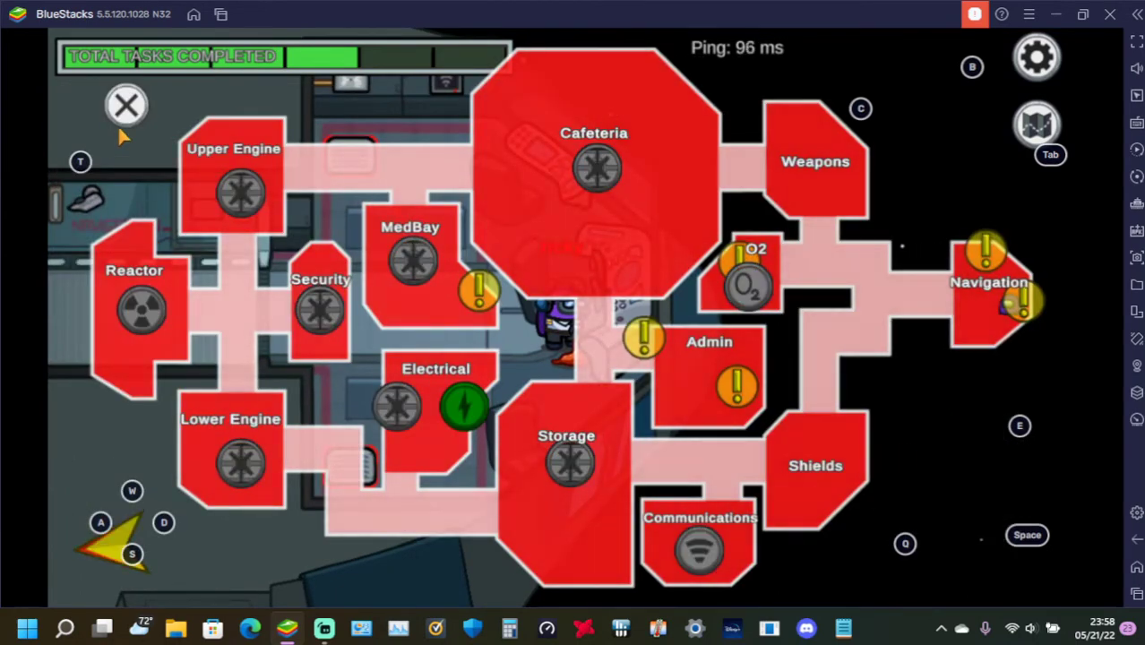
pyautogui.click(126, 104)
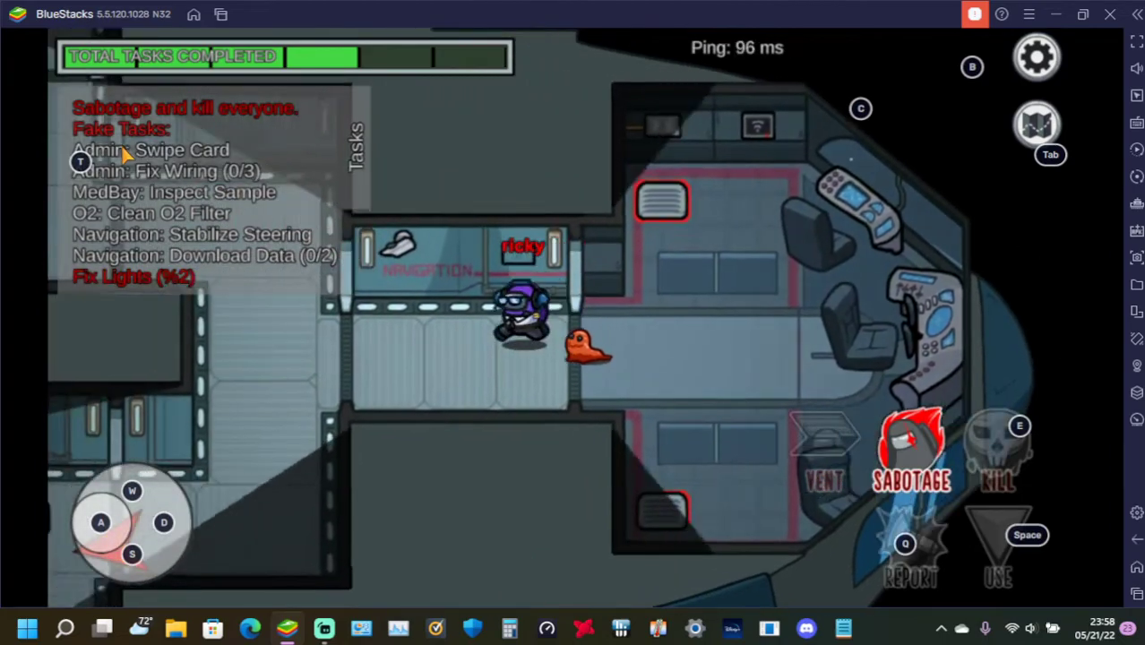
pyautogui.press('w')
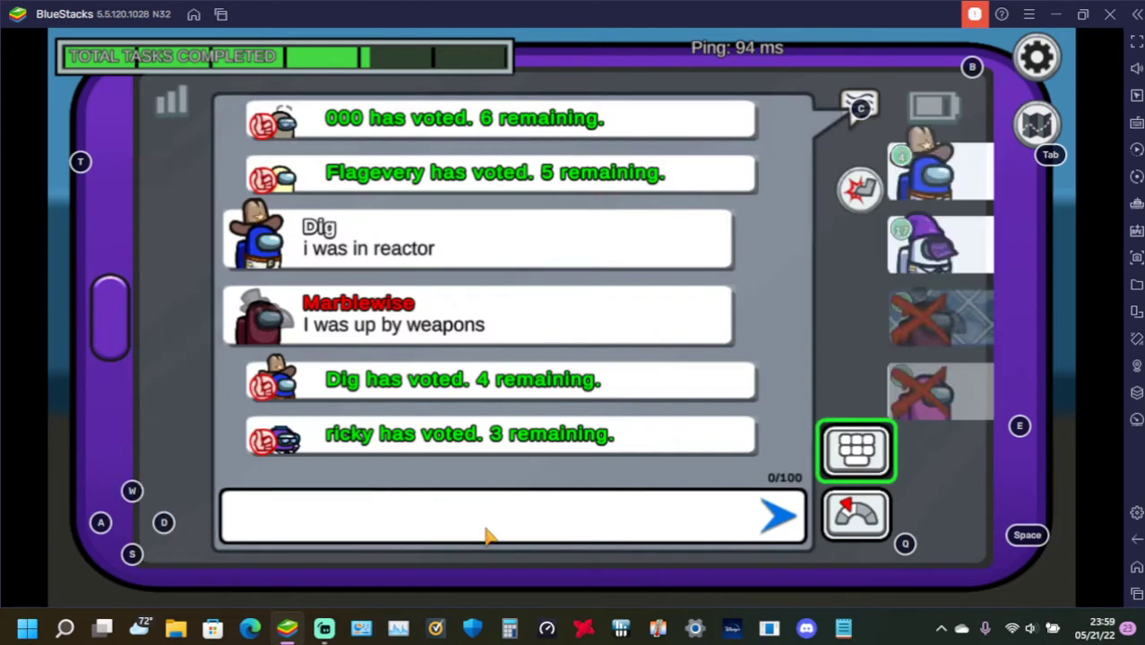
# Step: Send 'anyone around?' to the emergency meeting chat
pyautogui.click(510, 516)
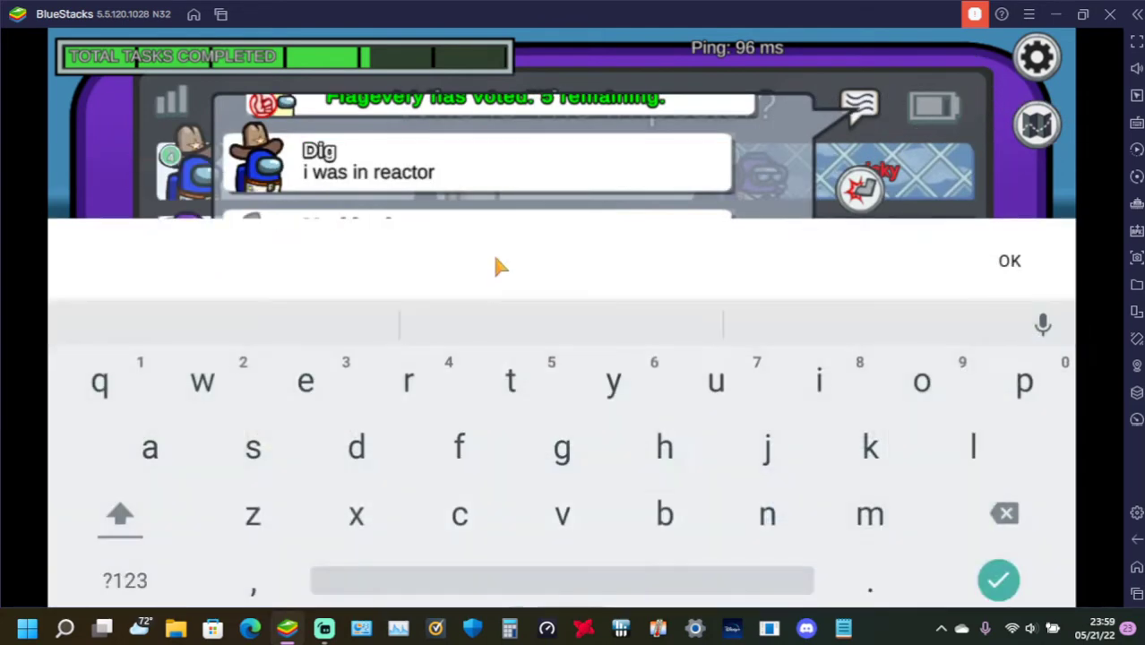
pyautogui.write('anyone')
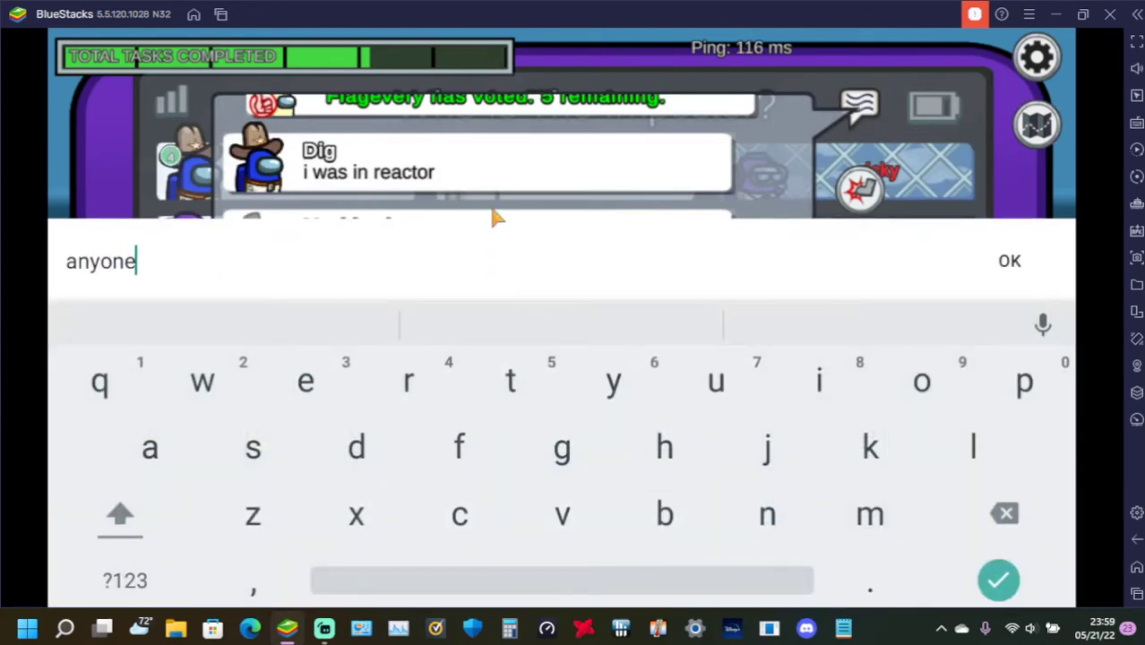
pyautogui.write('around?')
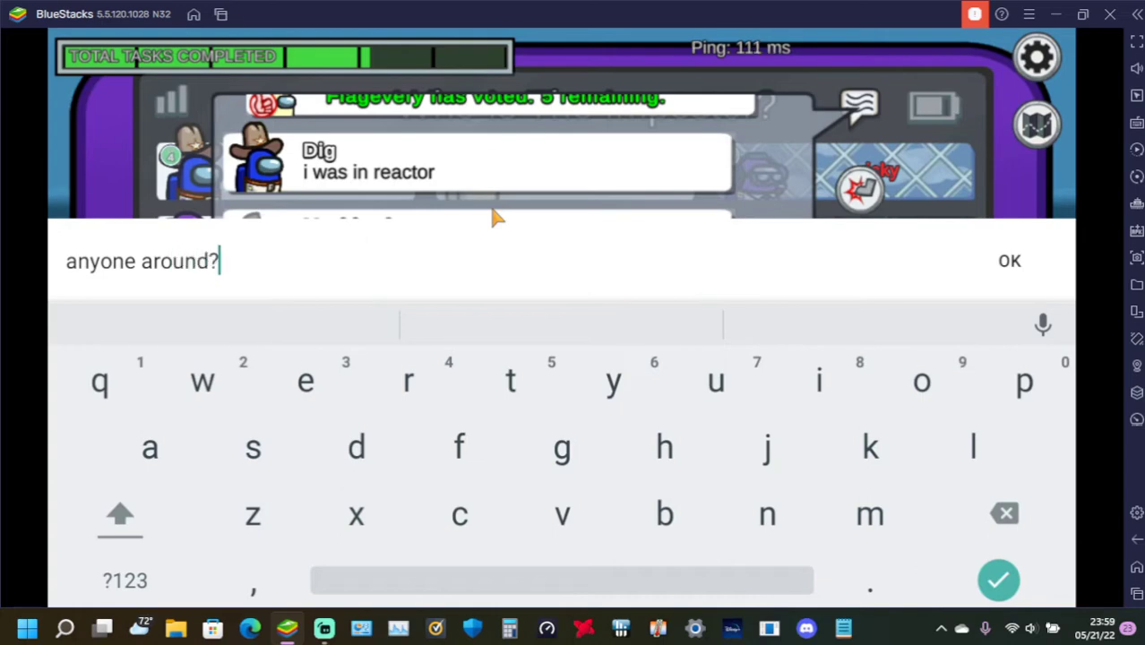
pyautogui.click(1009, 260)
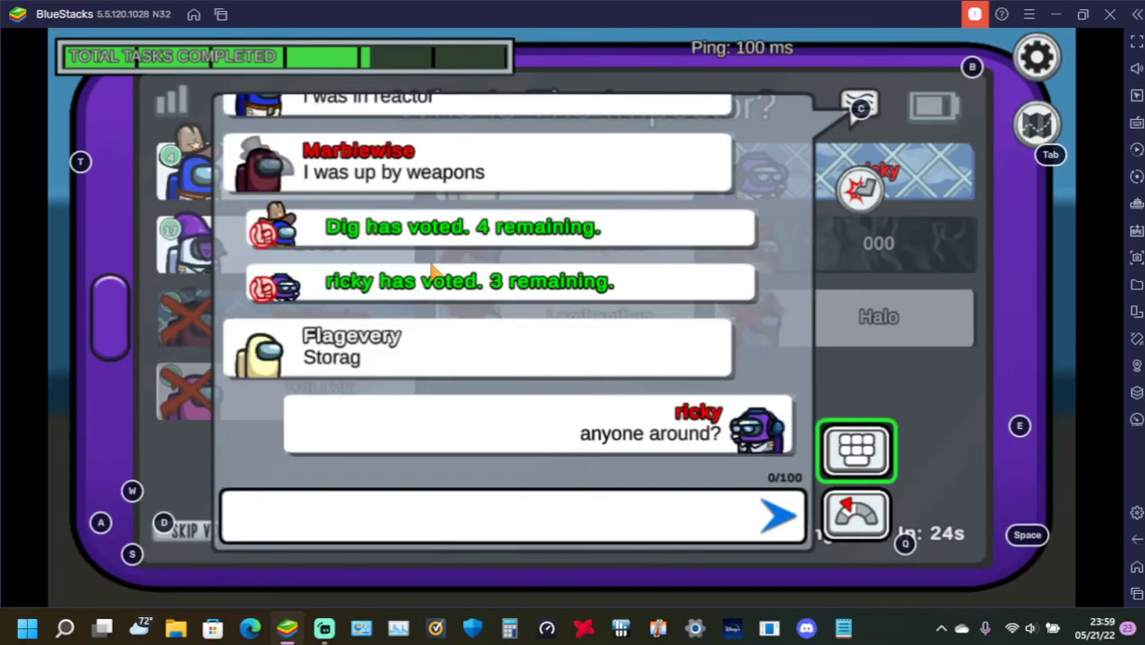
pyautogui.moveTo(488, 254)
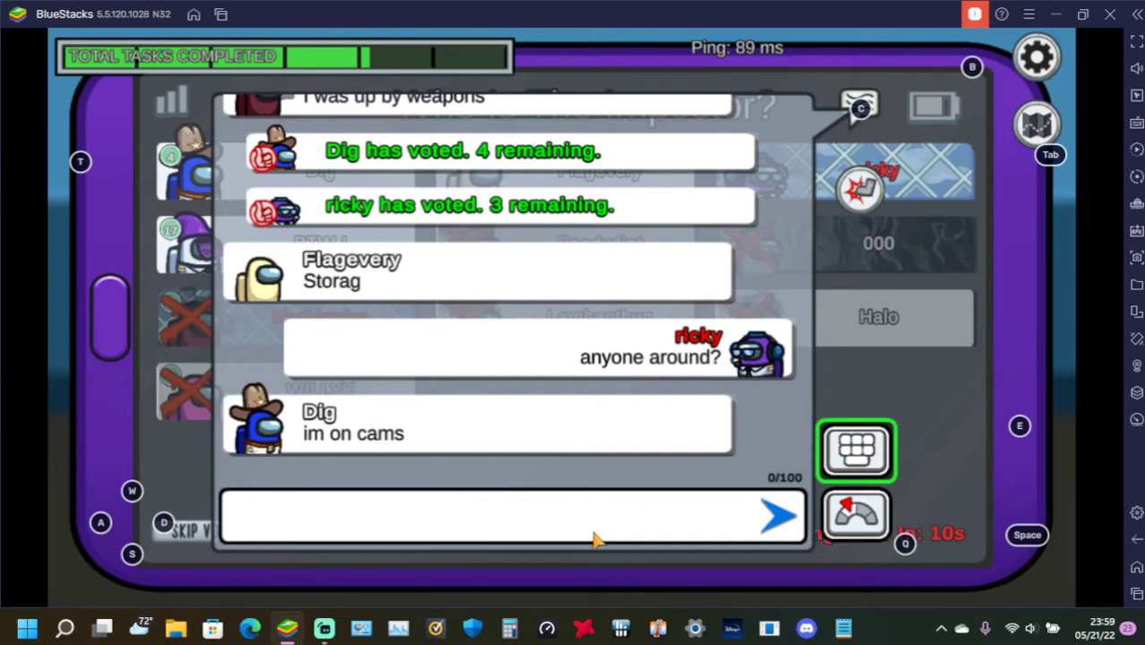
pyautogui.moveTo(905, 129)
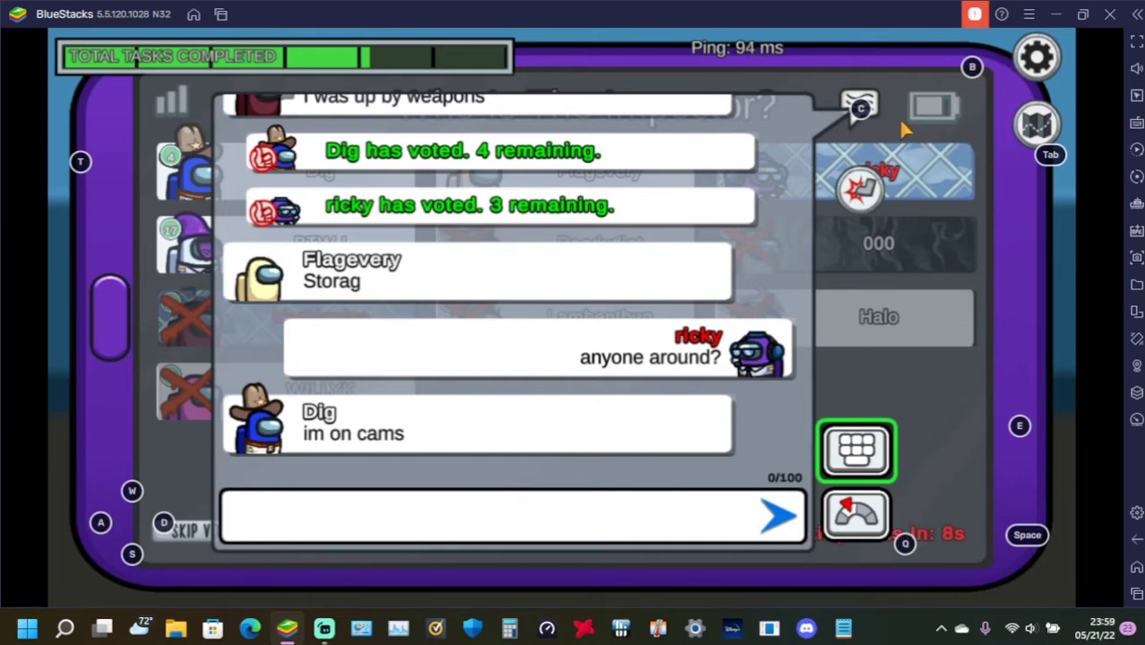
pyautogui.moveTo(864, 117)
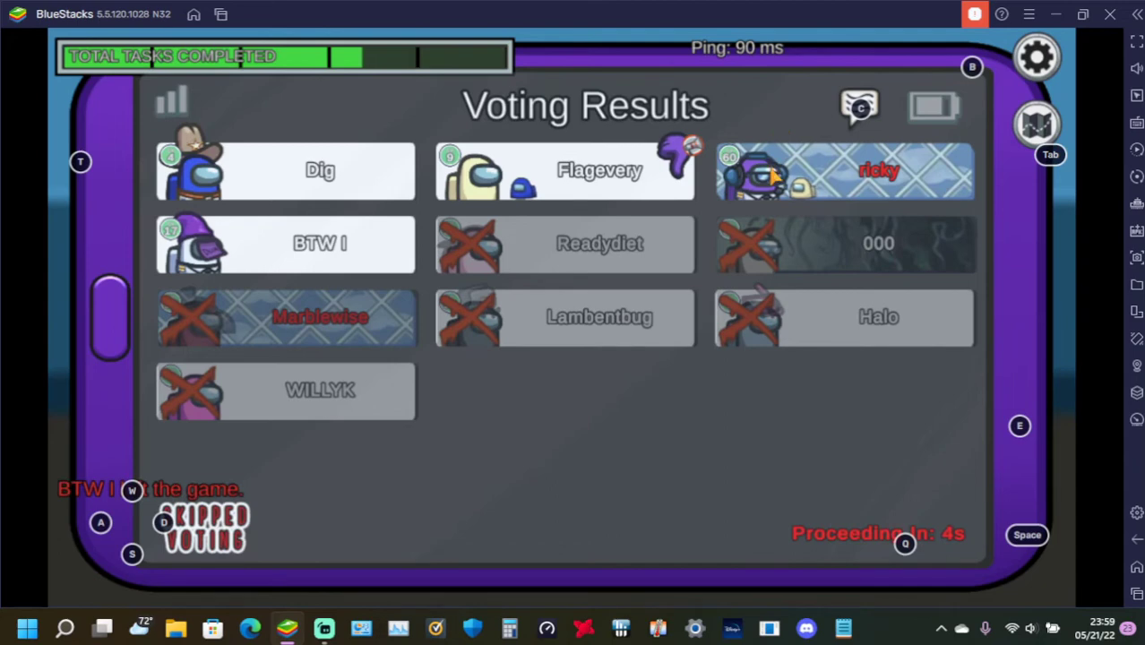
pyautogui.moveTo(771, 153)
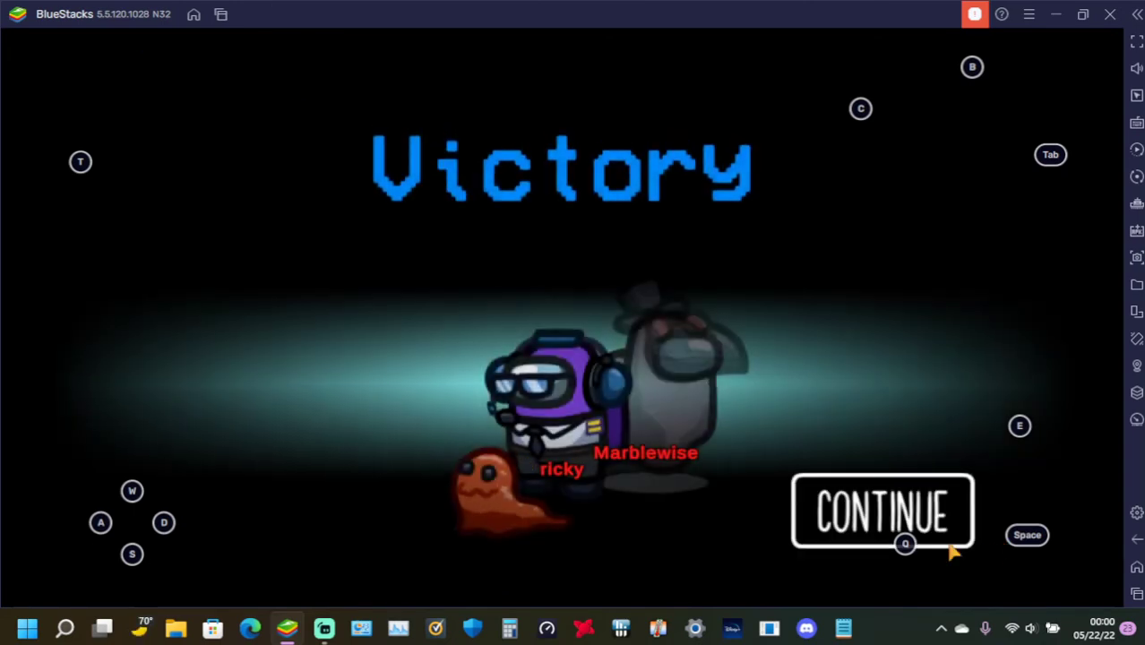
# Step: Continue from the Victory screen back to the lobby
pyautogui.click(882, 511)
pyautogui.write('gg')
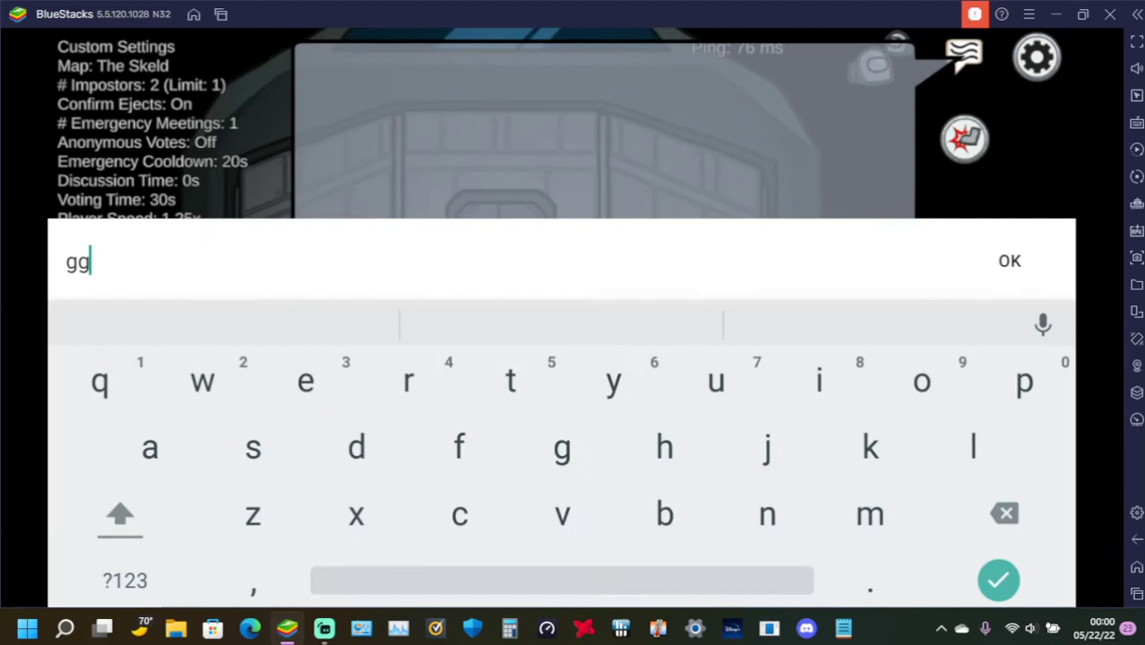
# Step: Send 'gg. that was stressful.' to the lobby chat
pyautogui.write('. that wa')
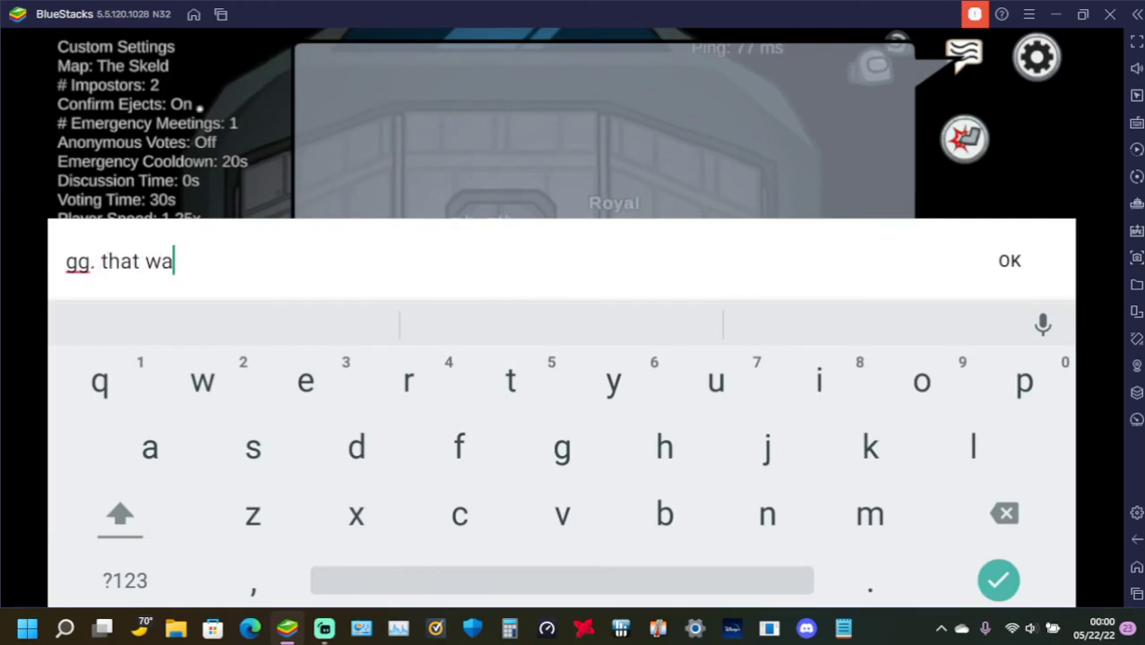
pyautogui.write('s t')
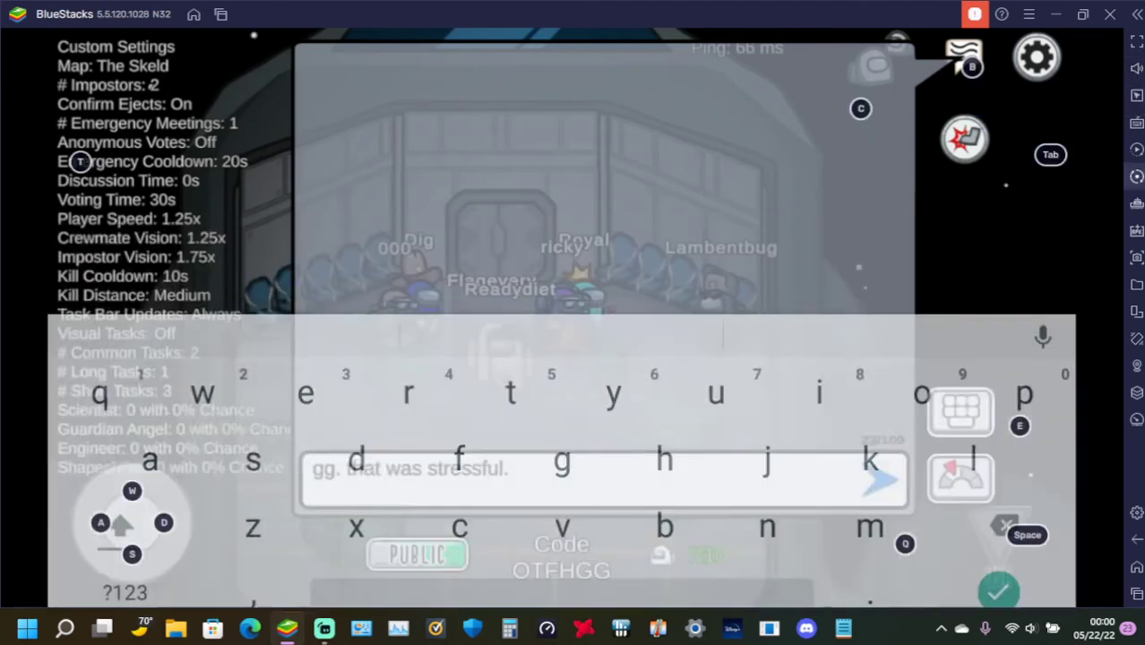
pyautogui.click(882, 480)
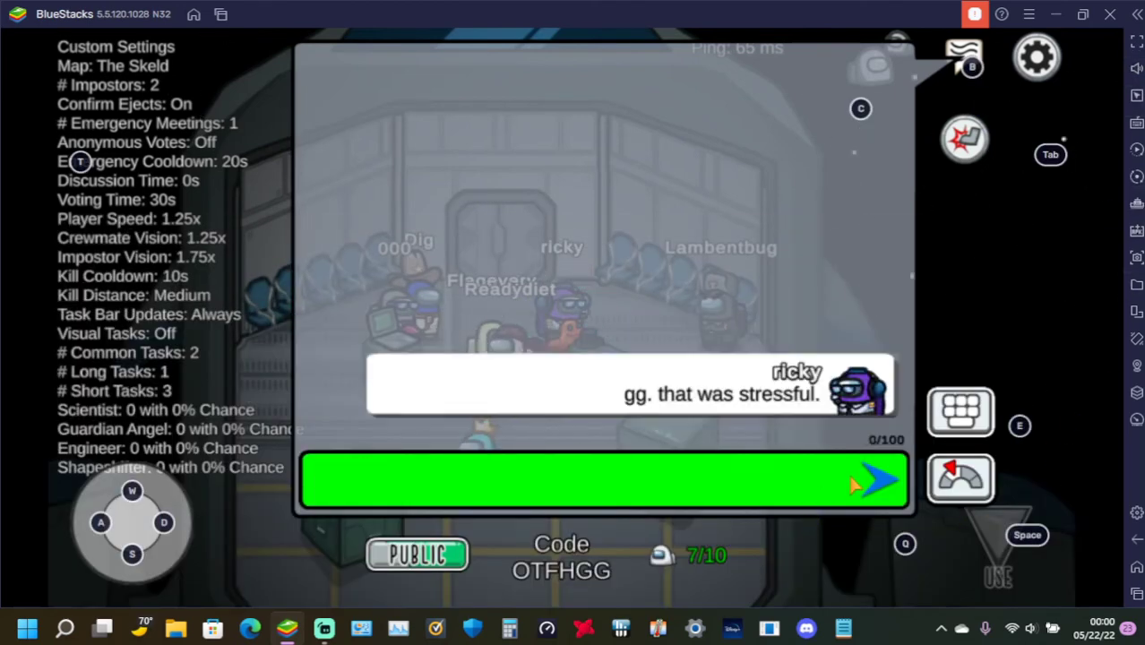
pyautogui.moveTo(739, 511)
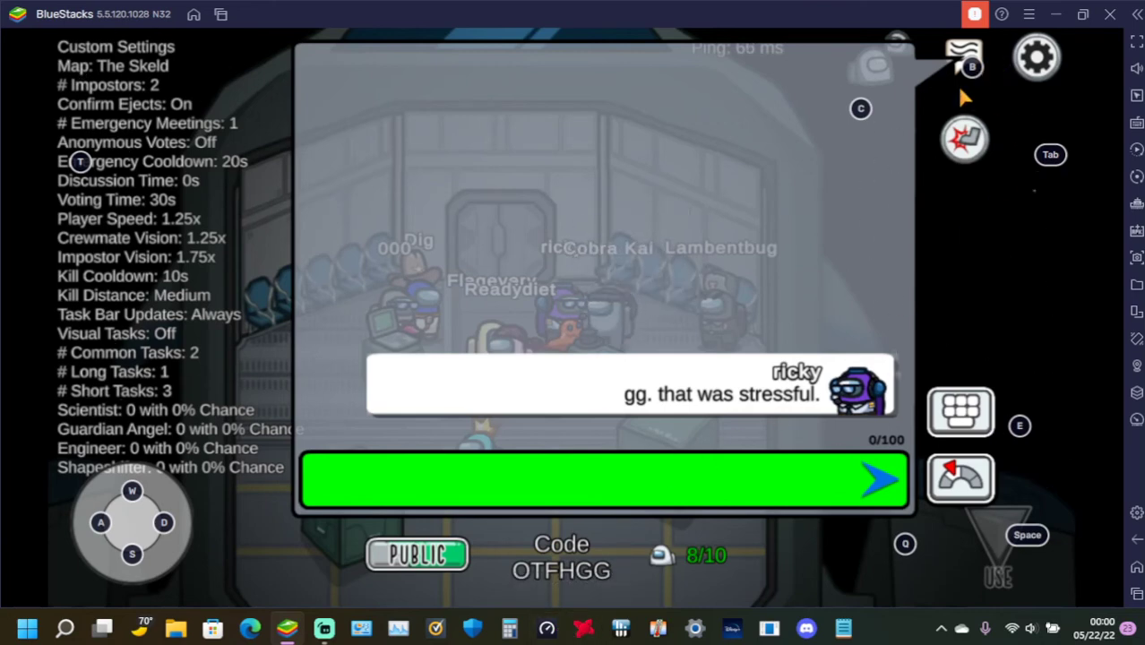
# Step: Send a 'gn.' message in the lobby chat and bring up the settings menu
pyautogui.click(606, 480)
pyautogui.write('gn.')
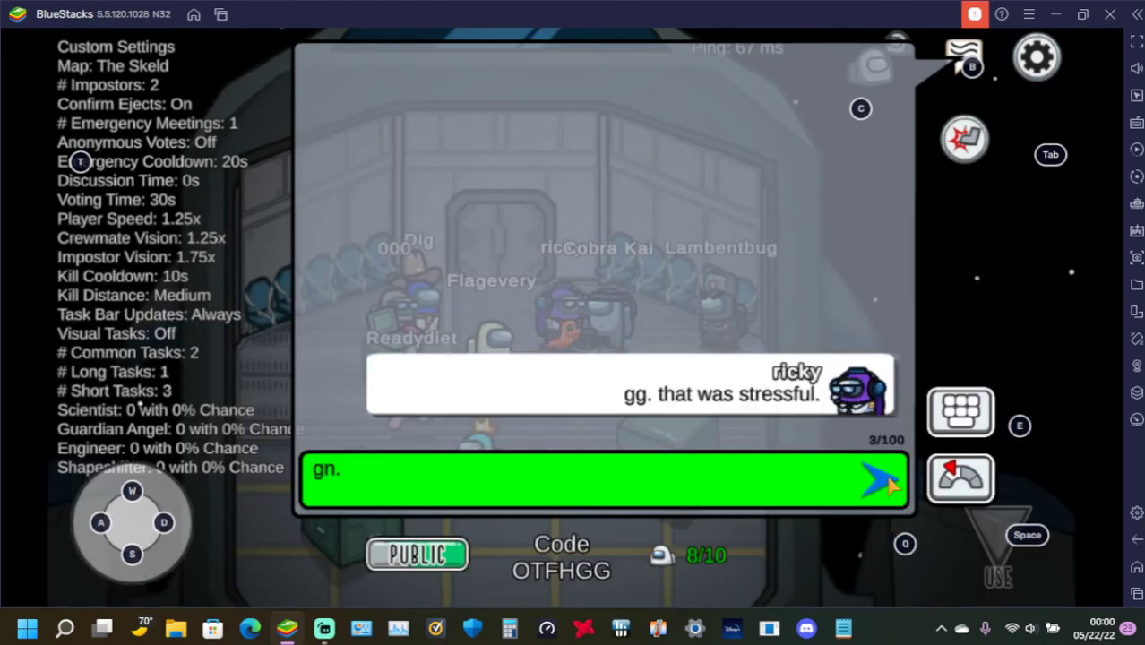
pyautogui.click(882, 480)
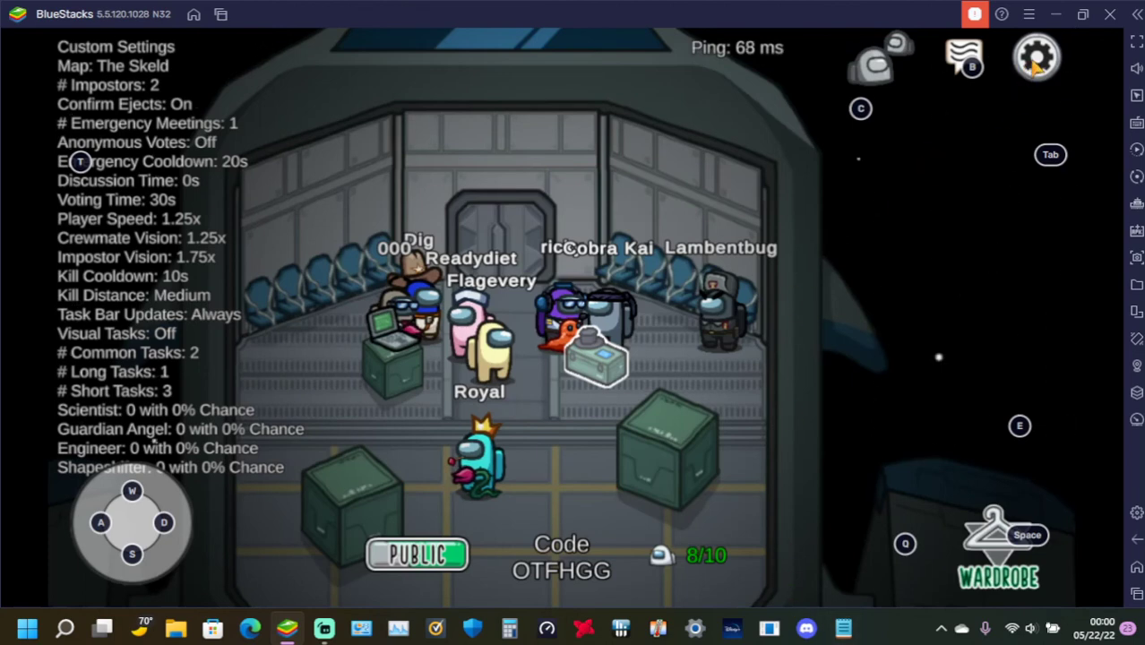
pyautogui.click(1036, 55)
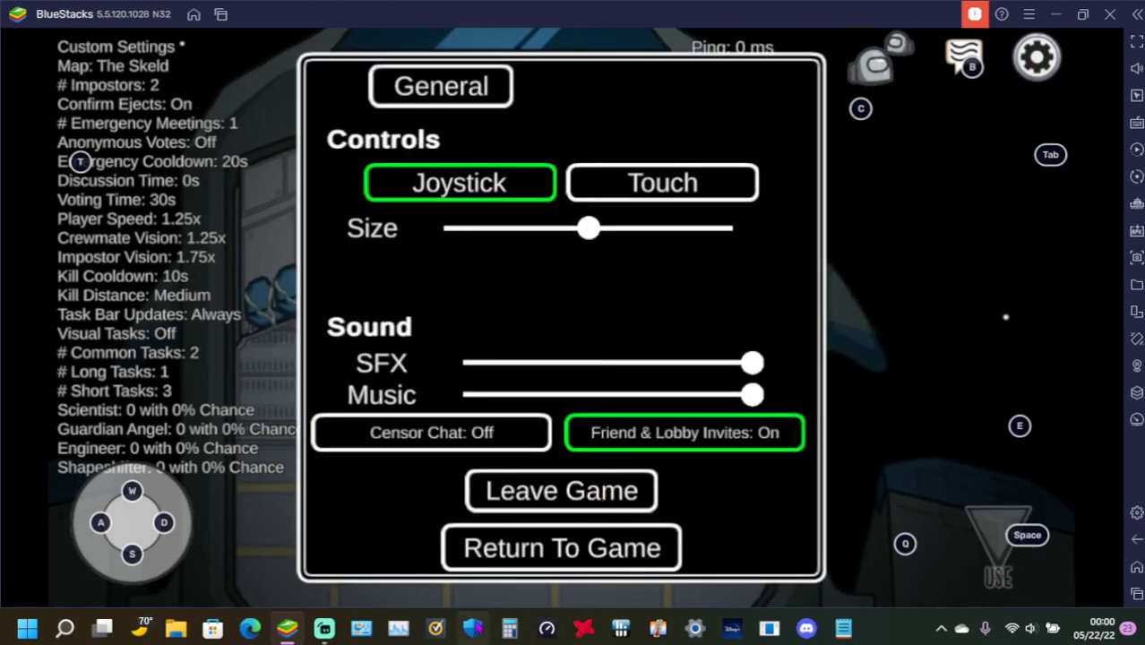